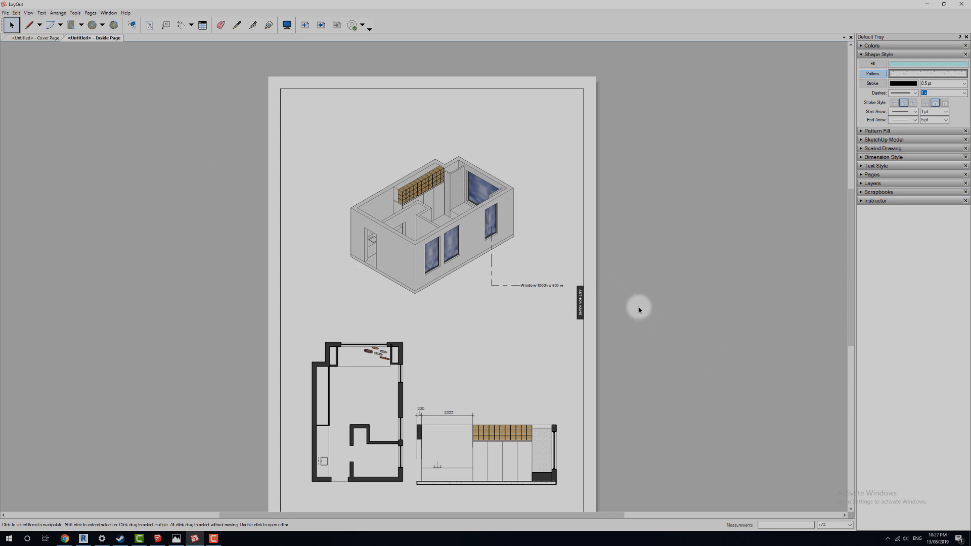
mouse_move(364, 264)
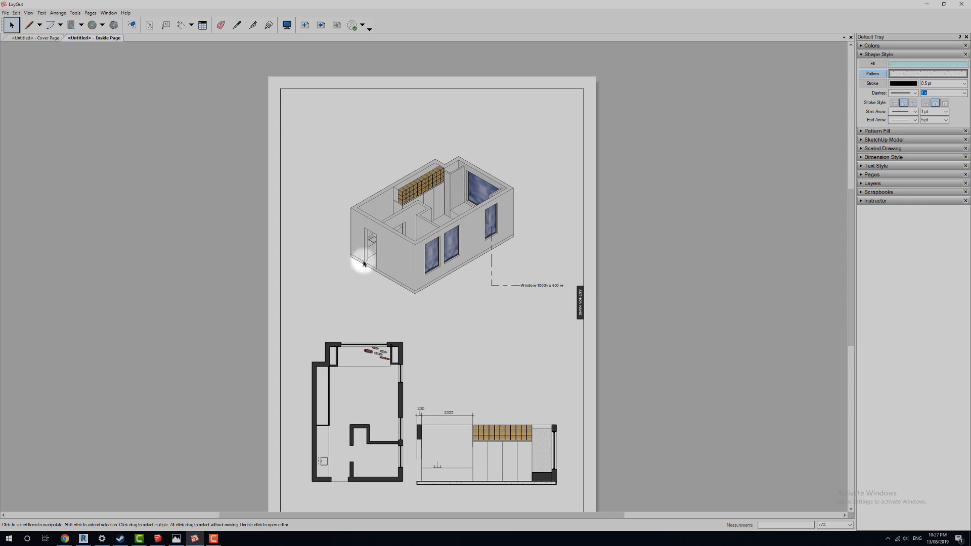
mouse_move(513, 282)
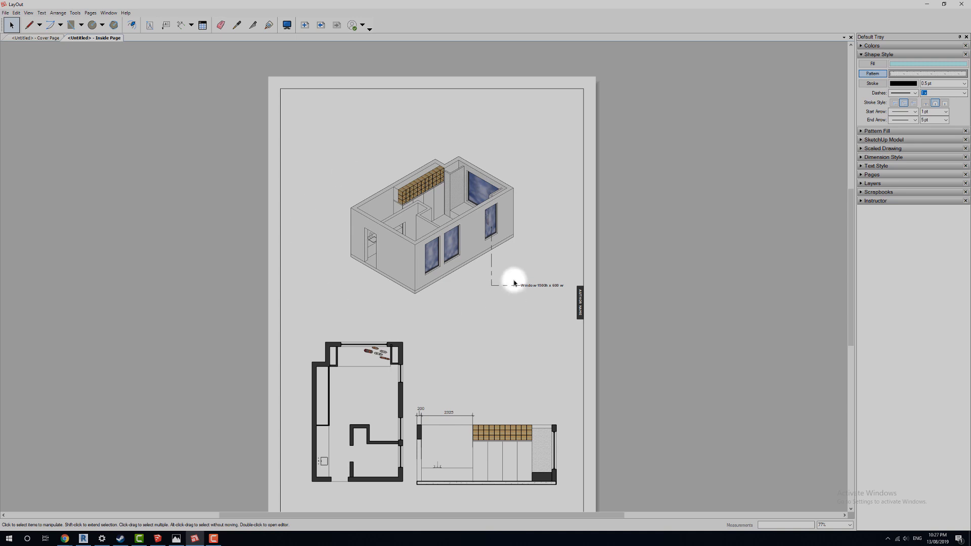
mouse_move(511, 285)
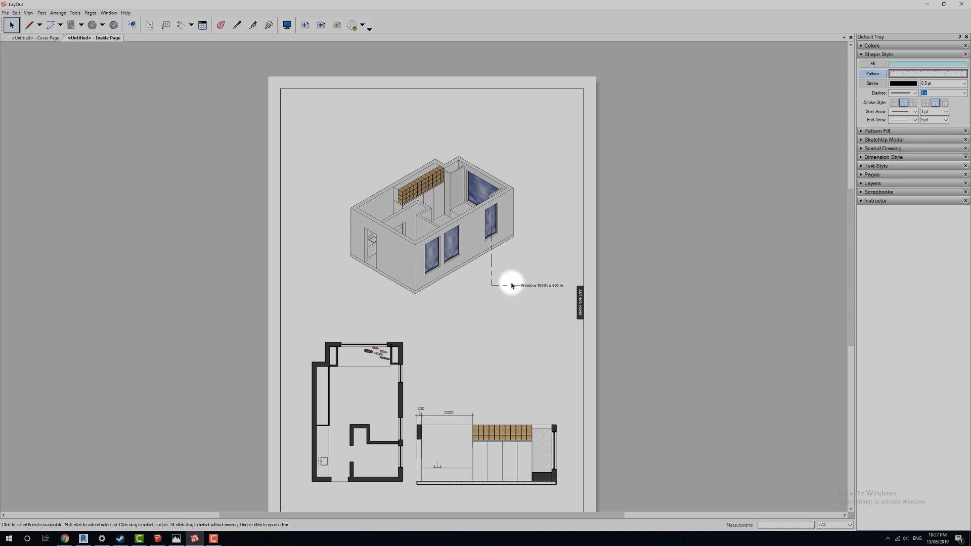
- Show the isometric viewport's SketchUp Model settings: Isometric scene, orthographic, 1:50 scale
scroll("up", 3)
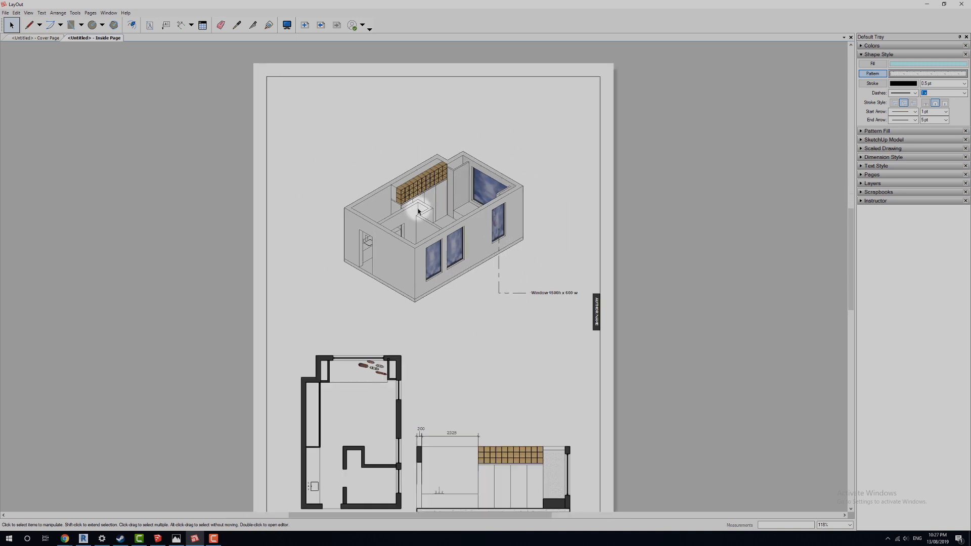
scroll("up", 3)
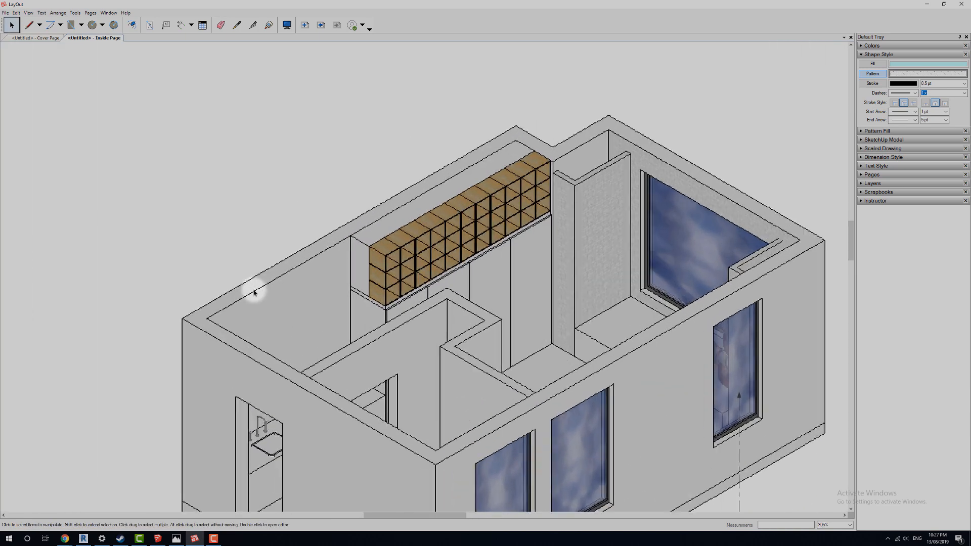
scroll("up", 3)
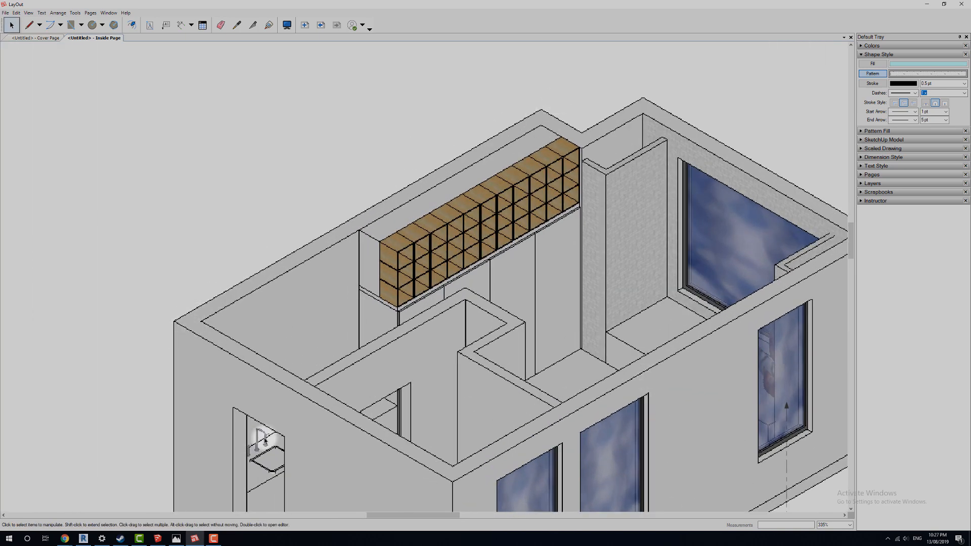
mouse_move(470, 243)
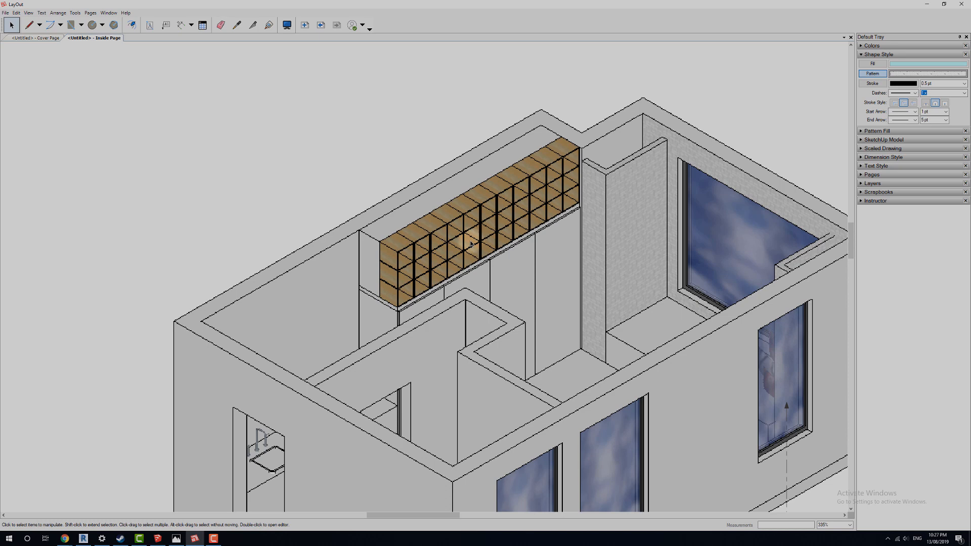
scroll("down", 3)
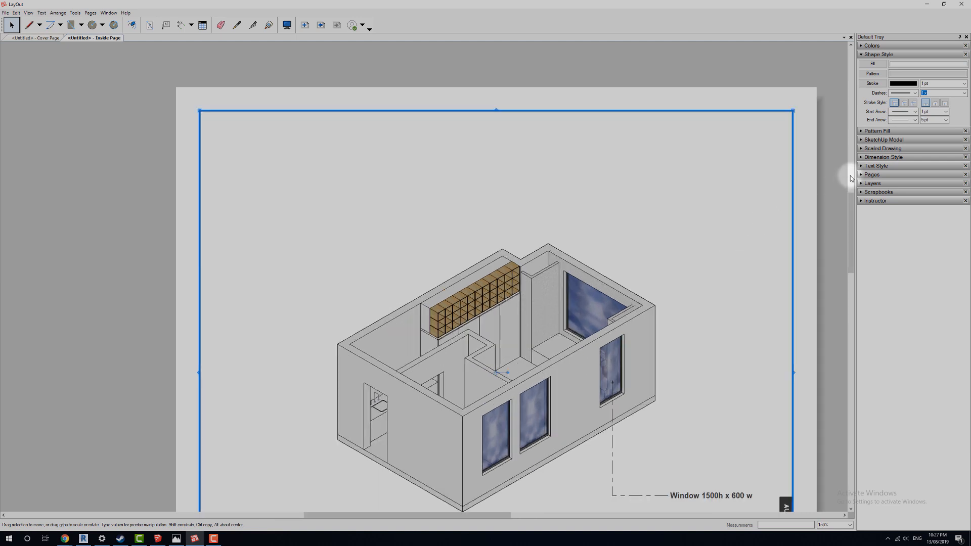
mouse_move(869, 104)
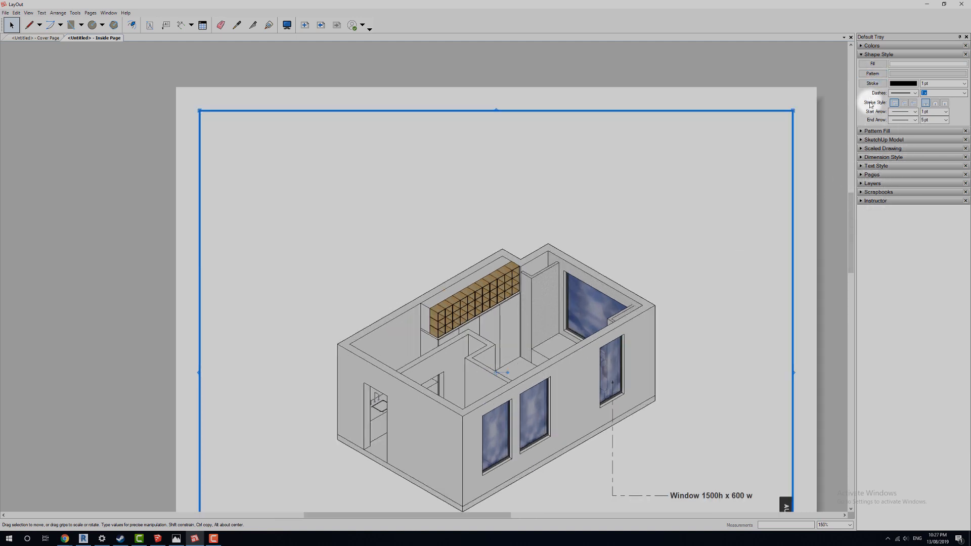
left_click(889, 139)
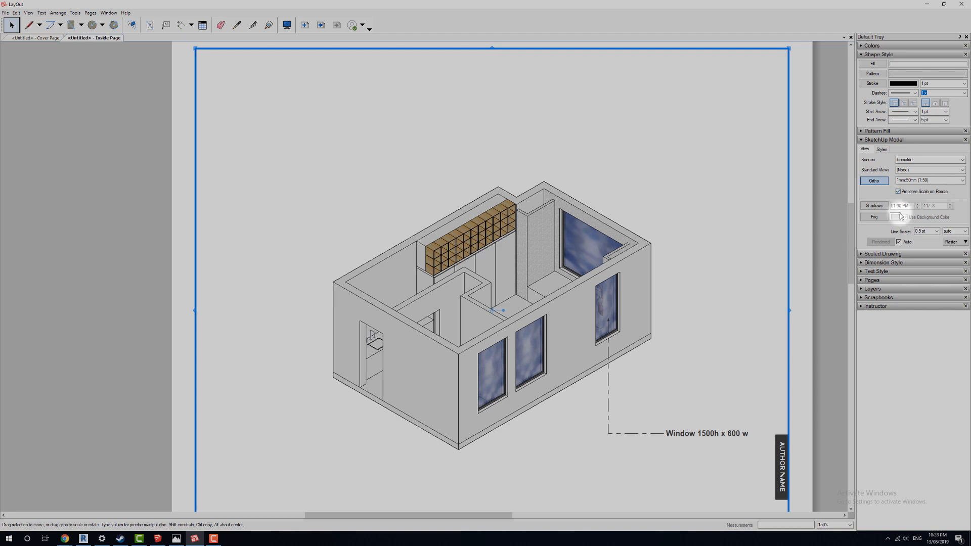
left_click(873, 205)
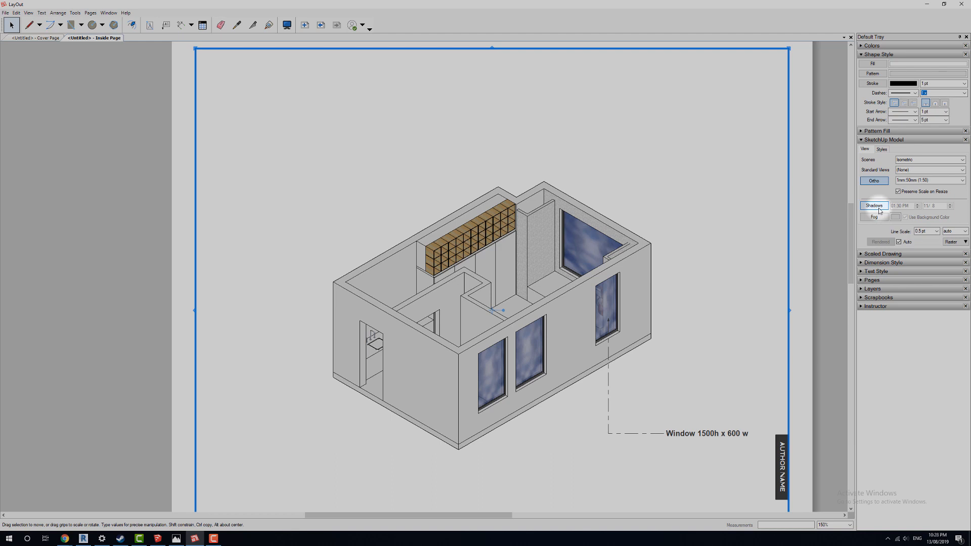
left_click(873, 204)
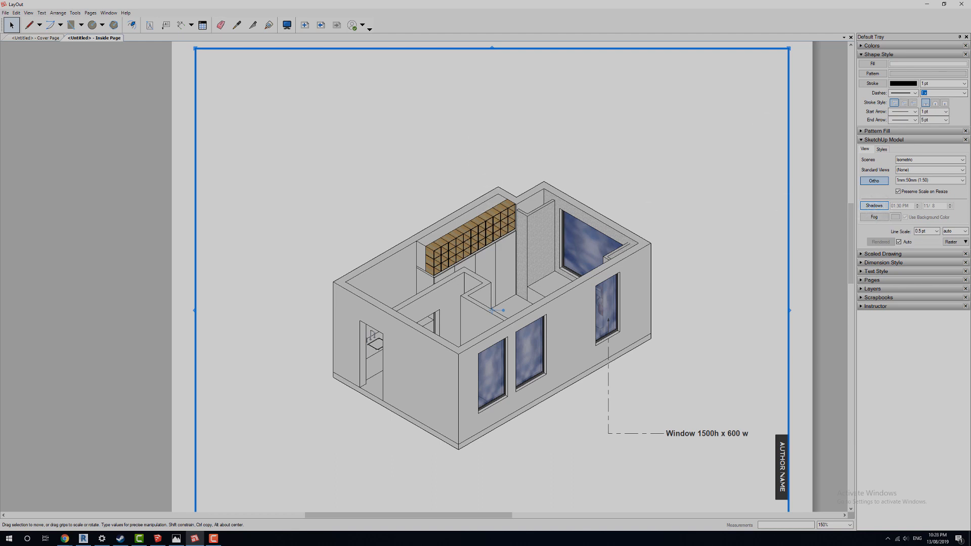
left_click(873, 204)
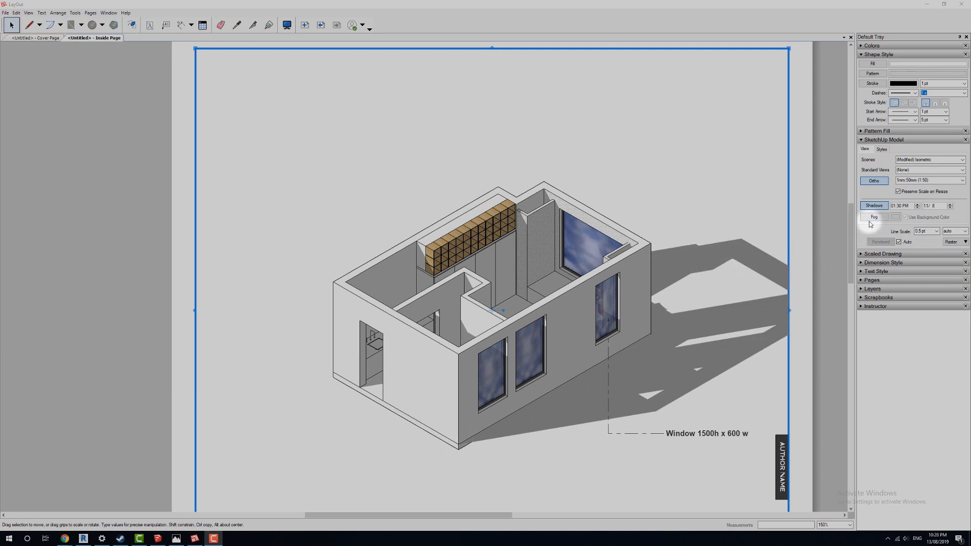
left_click(873, 217)
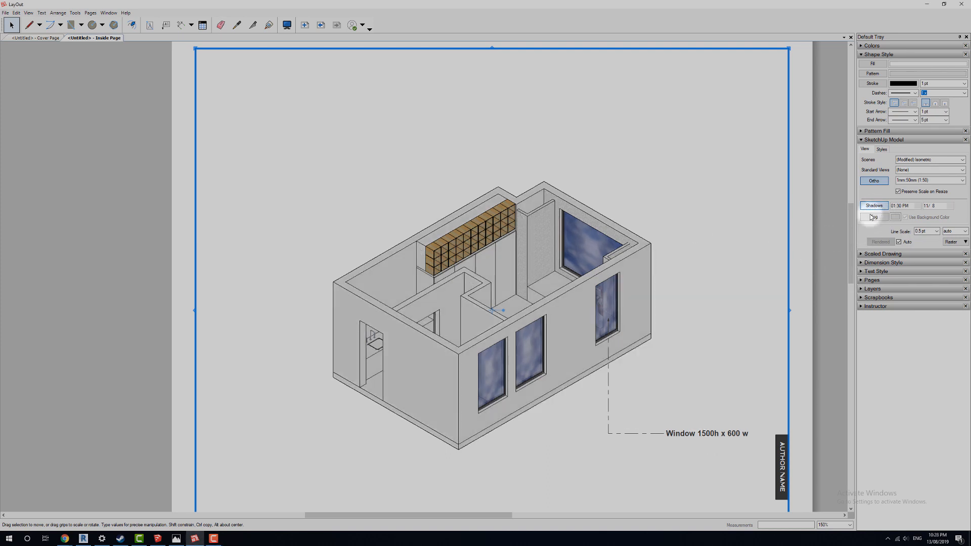
left_click(873, 204)
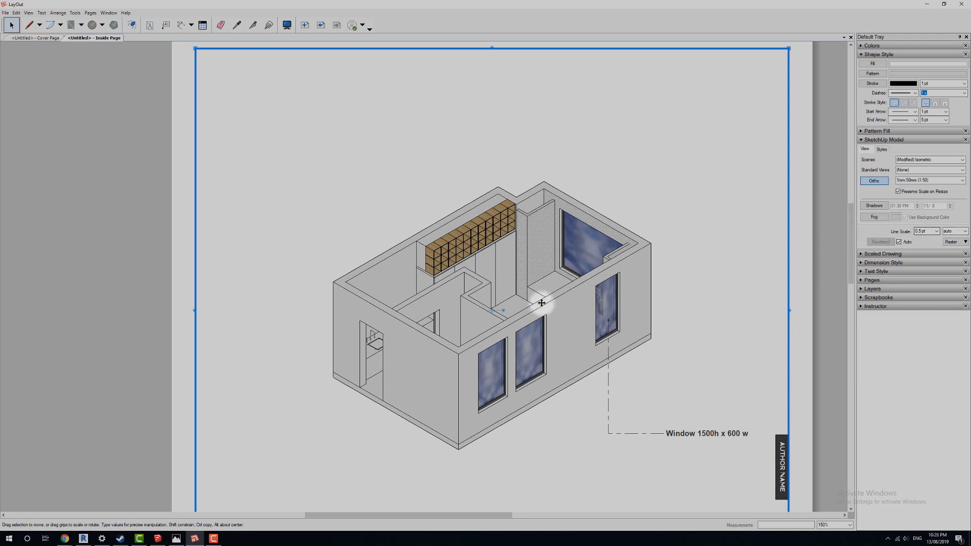
- Set the isometric viewport's line scale to 0.8 pt from the Line Scale dropdown
scroll("up", 3)
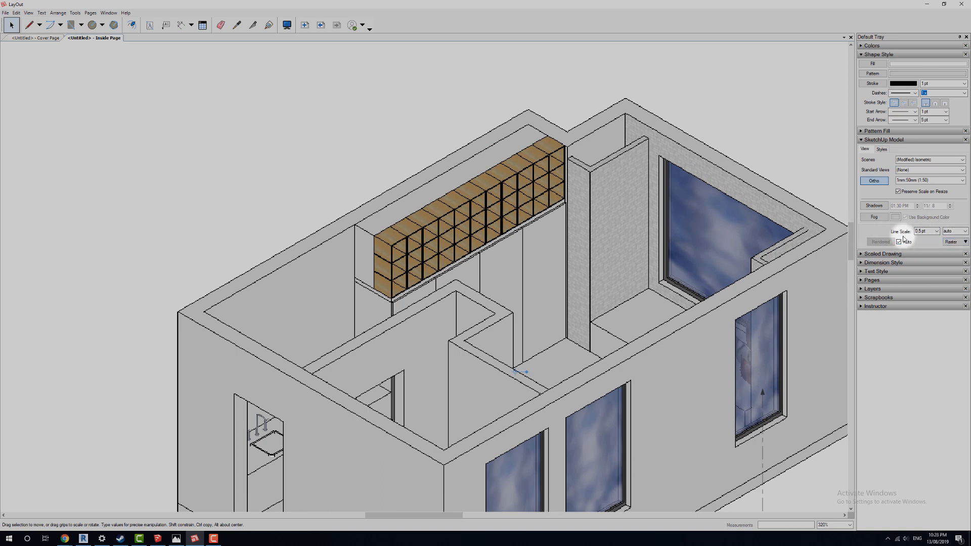
left_click(935, 231)
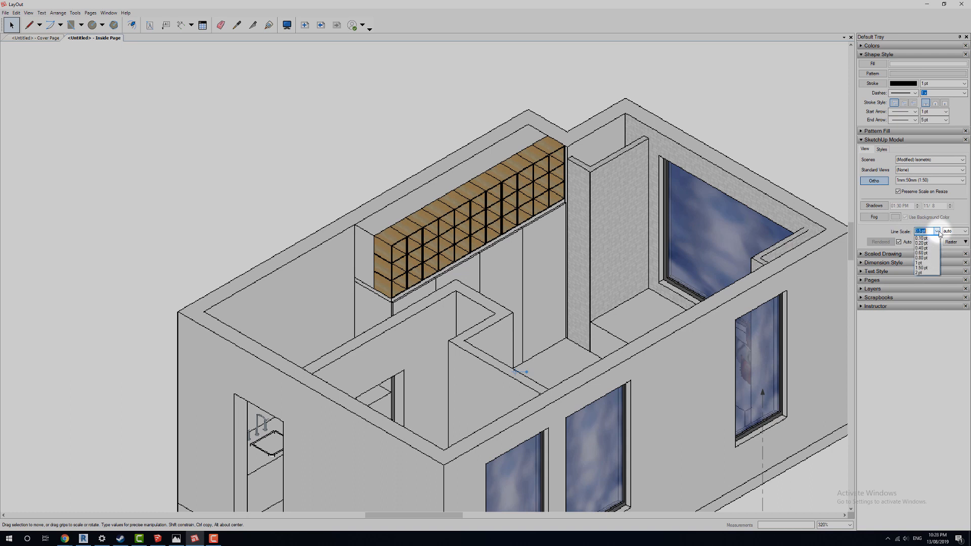
mouse_move(924, 258)
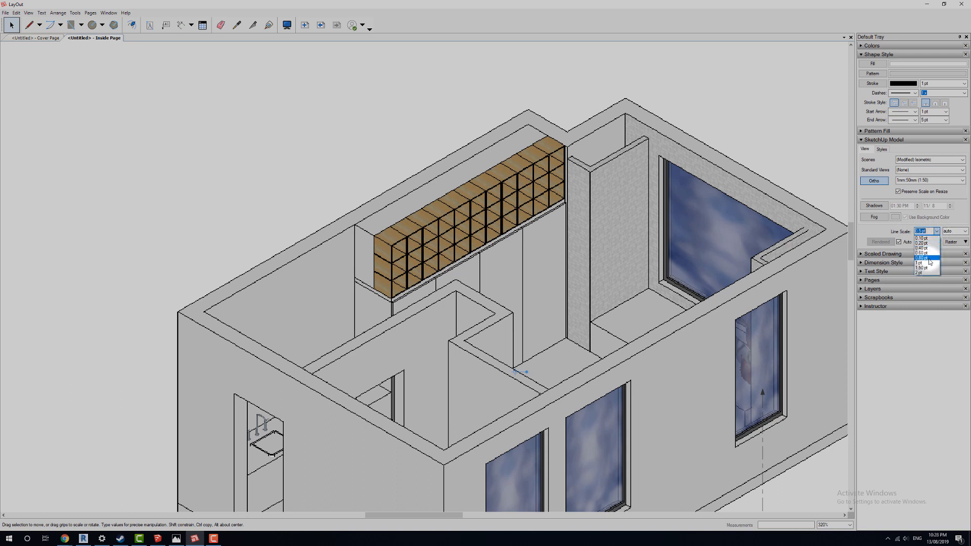
left_click(923, 258)
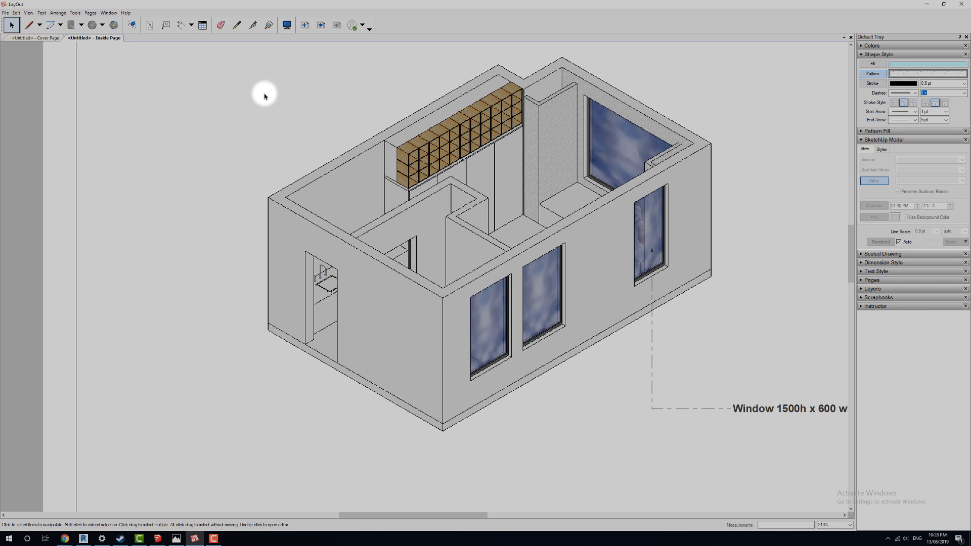
- Switch the isometric room viewport to Vector rendering, accepting the warning
left_click(495, 239)
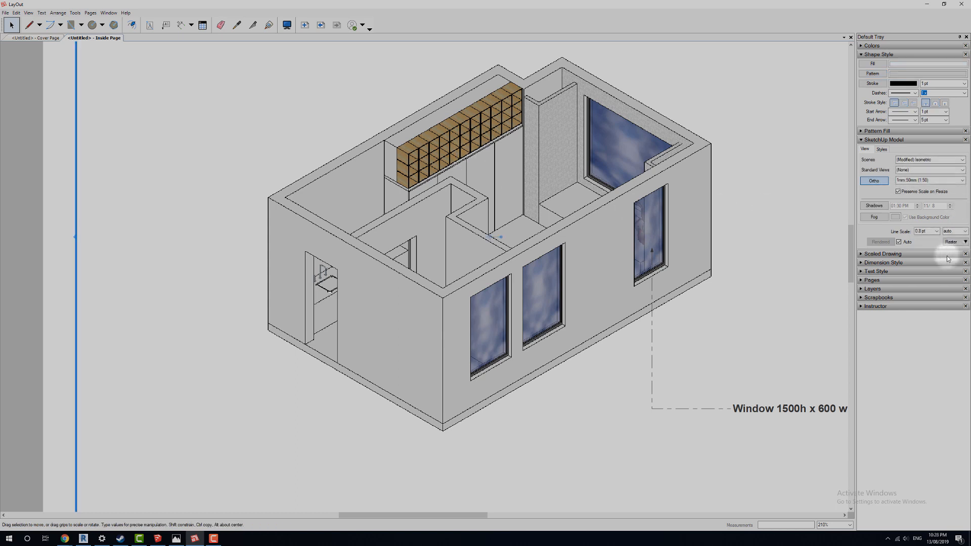
left_click(952, 242)
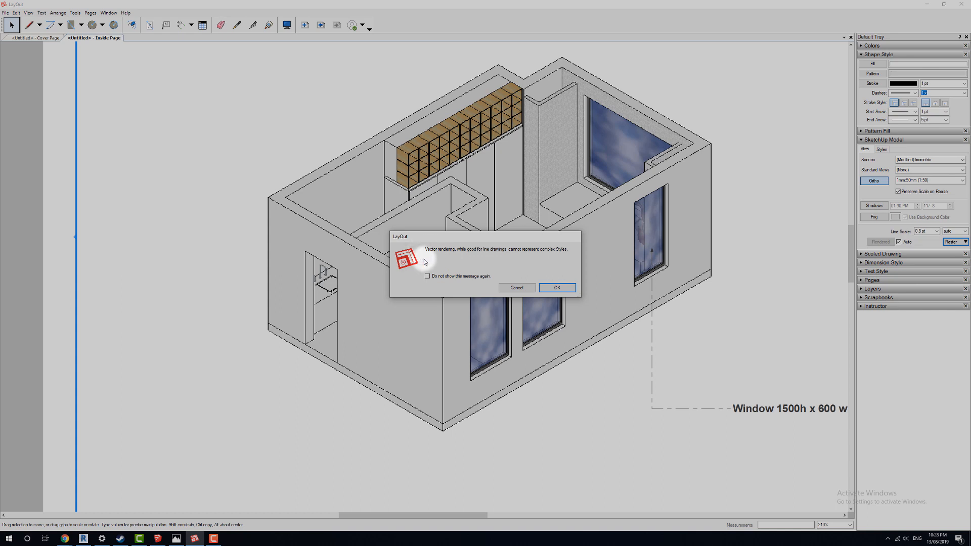
mouse_move(567, 249)
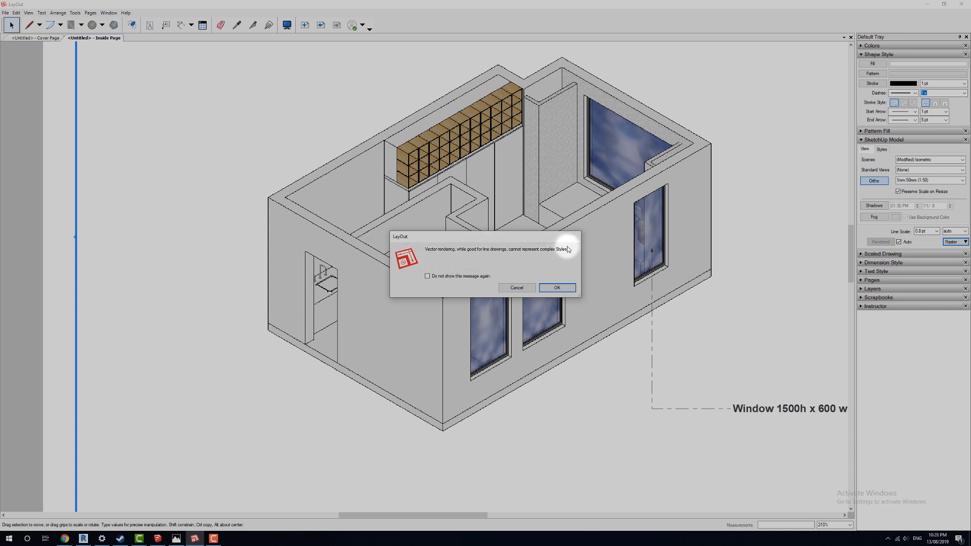
left_click(555, 287)
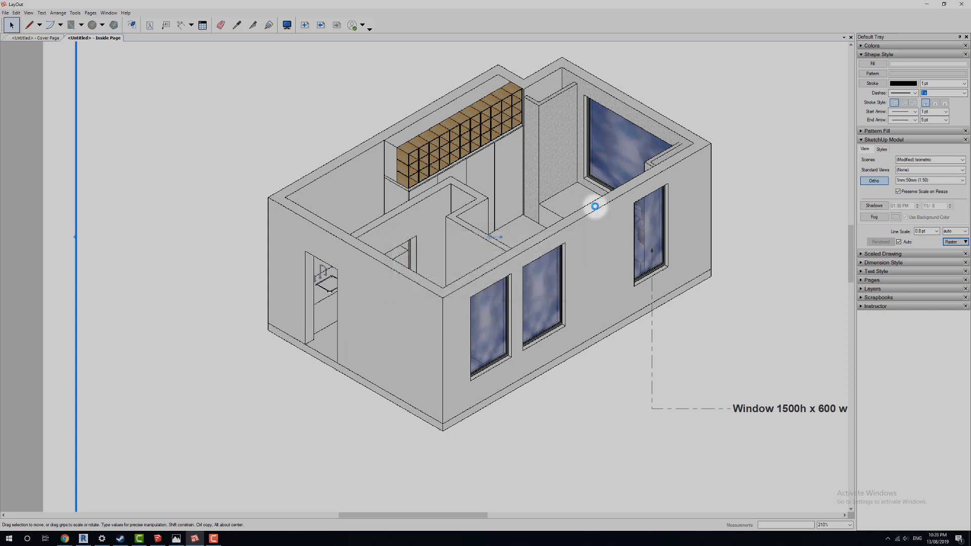
scroll("up", 3)
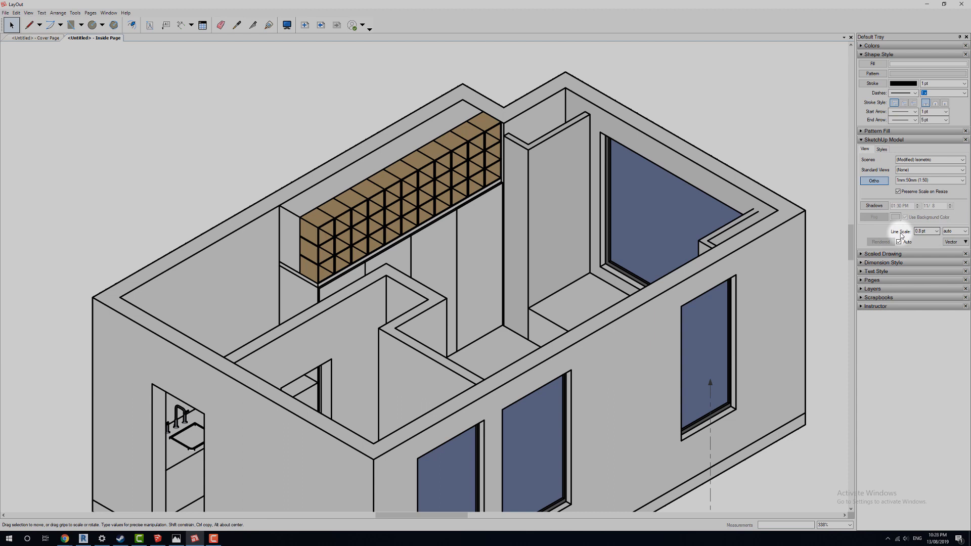
- Leave the isometric viewport's Line Scale set to auto
left_click(936, 231)
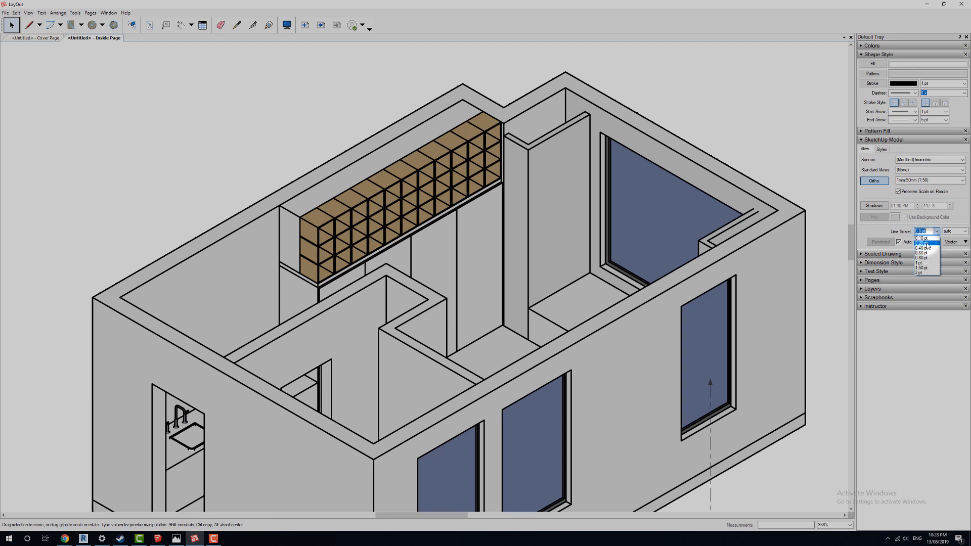
left_click(922, 237)
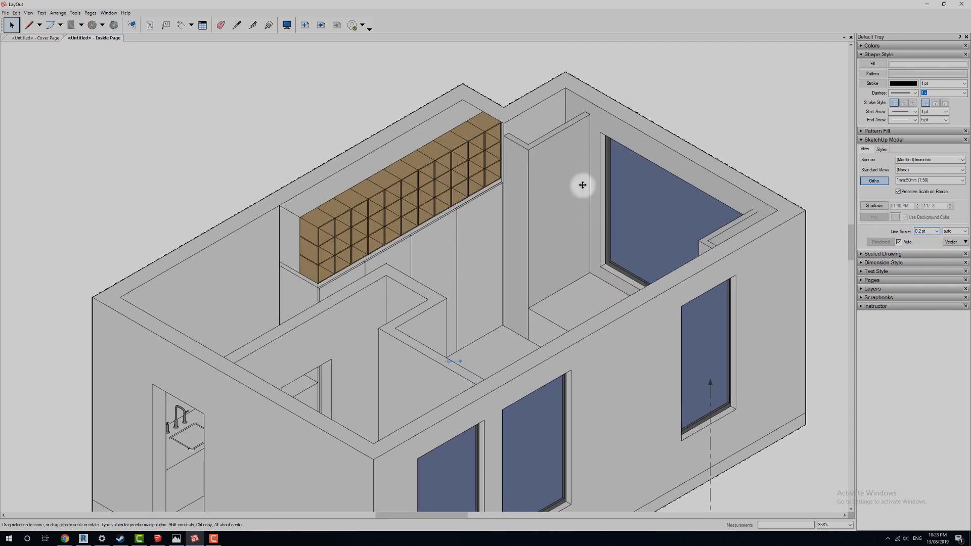
mouse_move(847, 223)
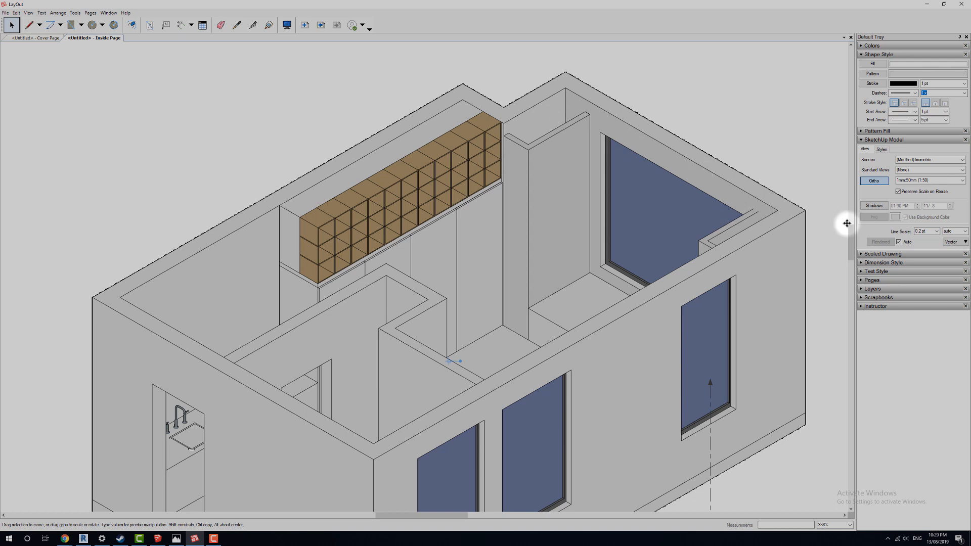
left_click(964, 231)
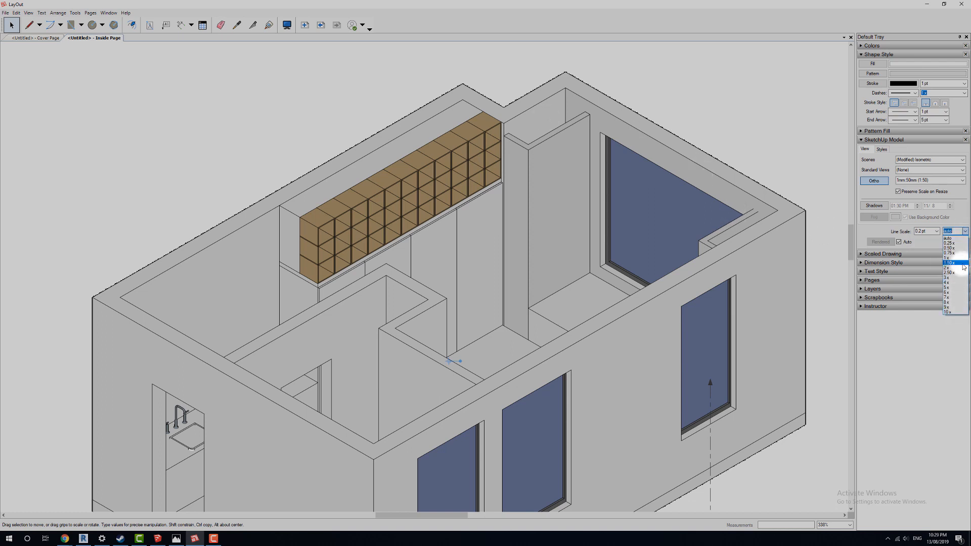
left_click(954, 241)
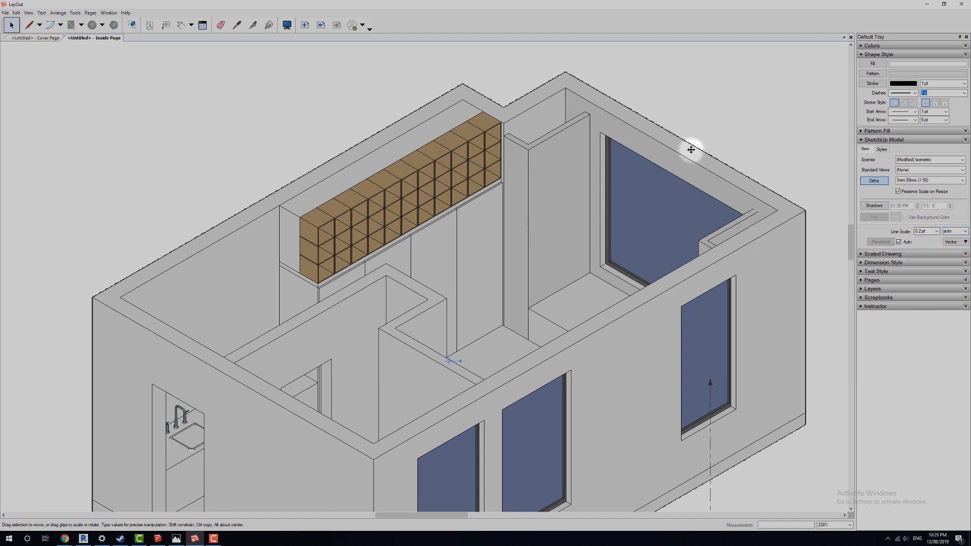
left_click(48, 105)
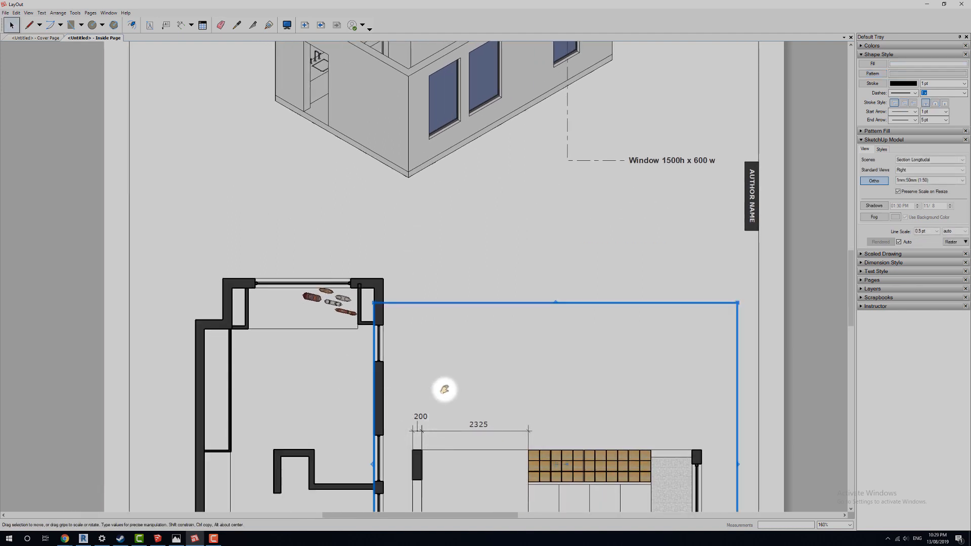
- Render the floor plan and section viewports as Vector, accepting the warning
scroll("down", 3)
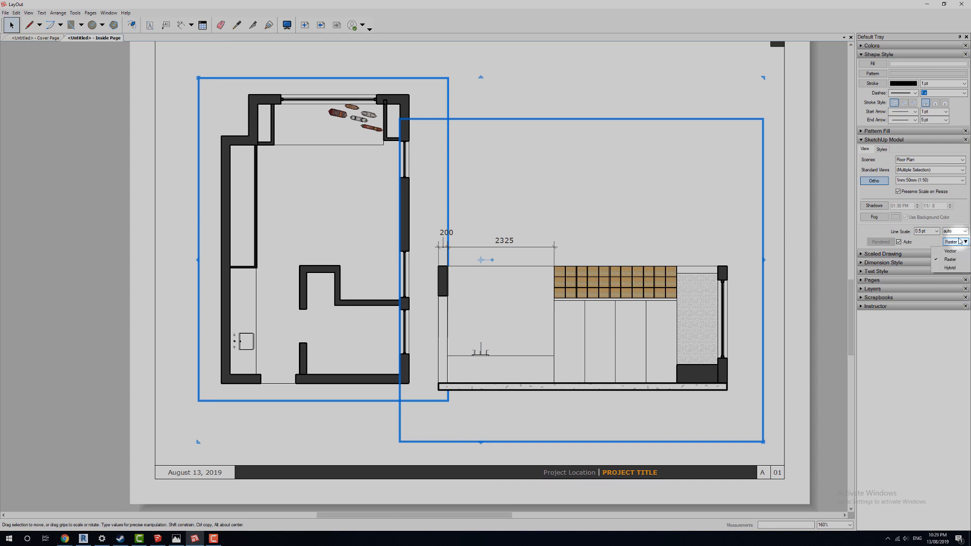
left_click(949, 250)
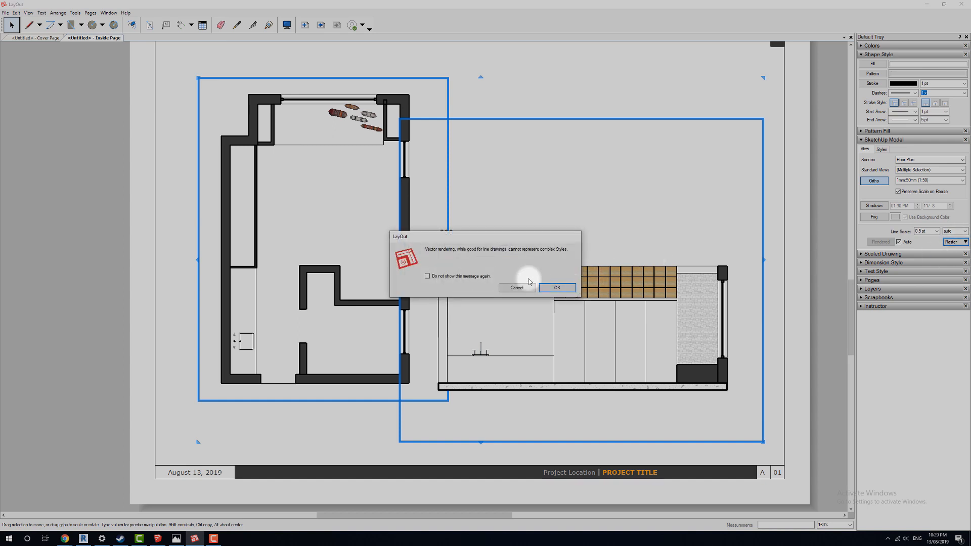
left_click(555, 287)
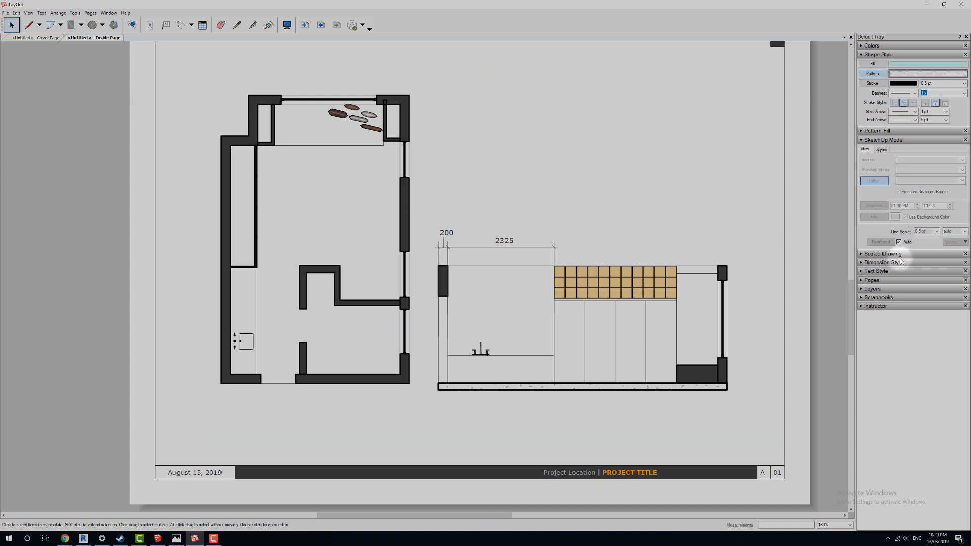
left_click(6, 12)
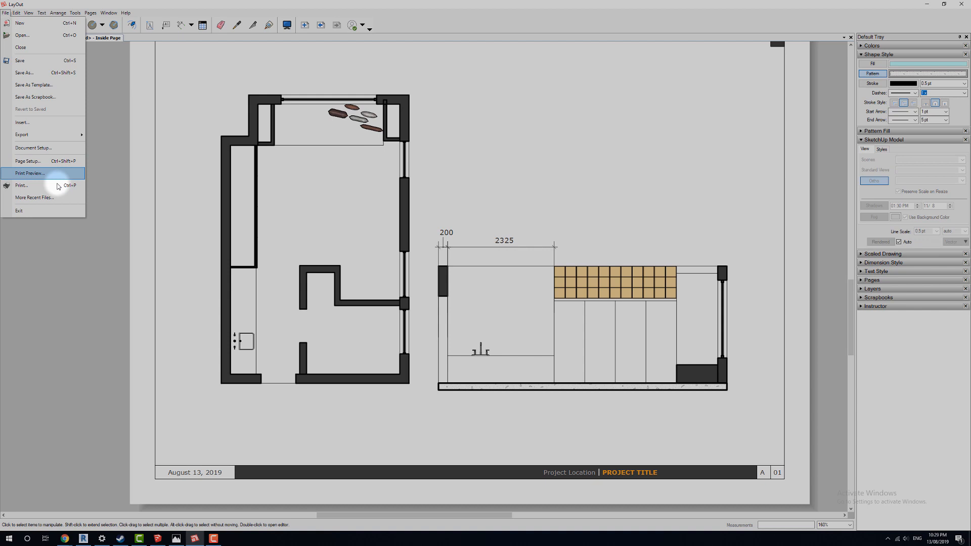
- Change the paper size in Microsoft Print to PDF's advanced preferences from the Print dialog
left_click(21, 185)
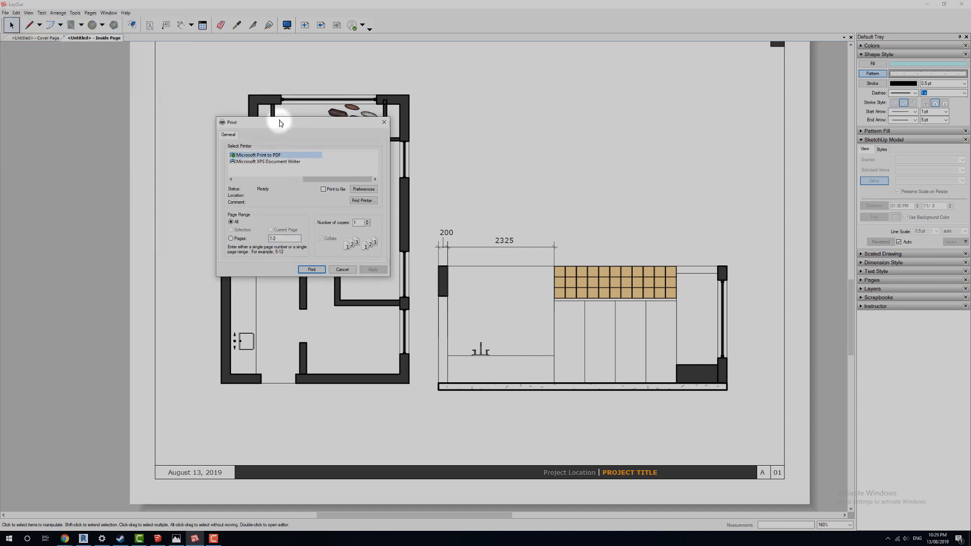
mouse_move(385, 295)
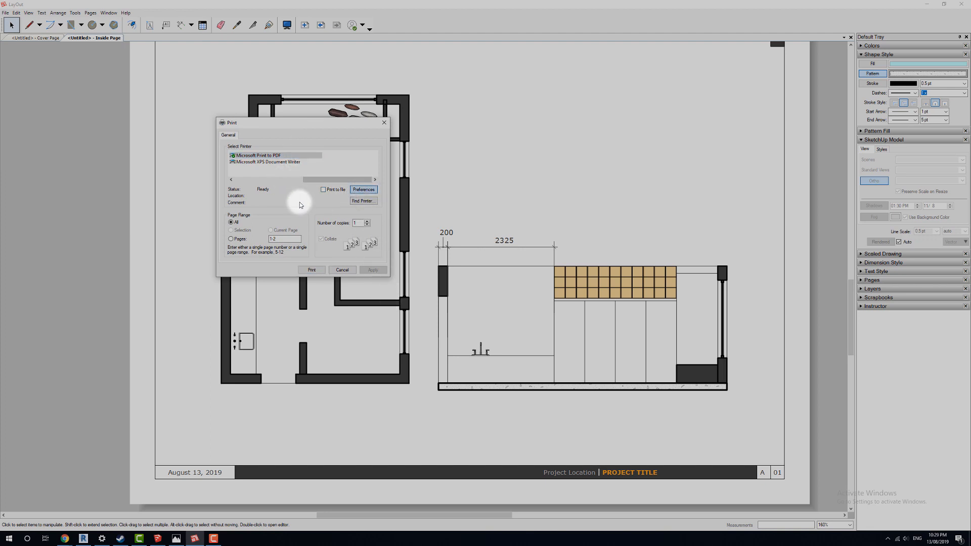
left_click(364, 190)
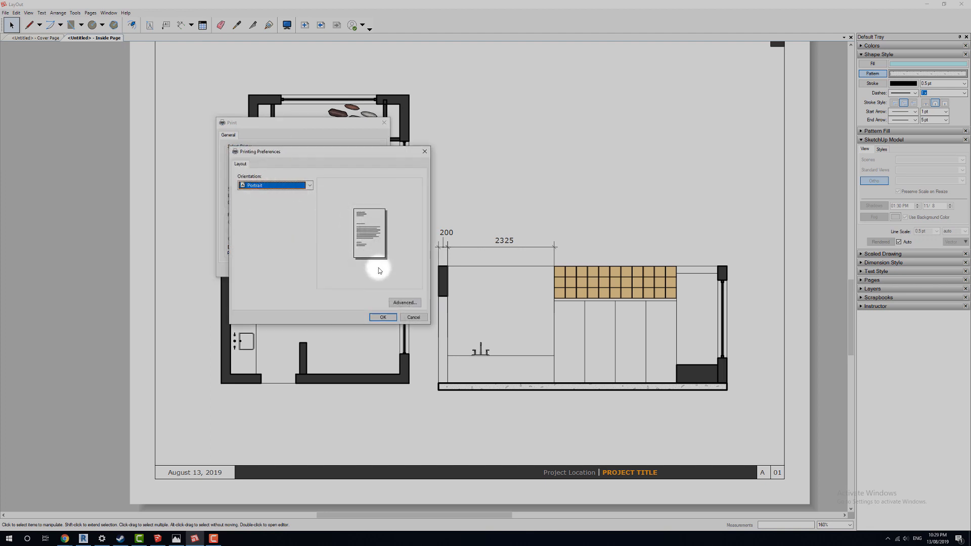
left_click(403, 303)
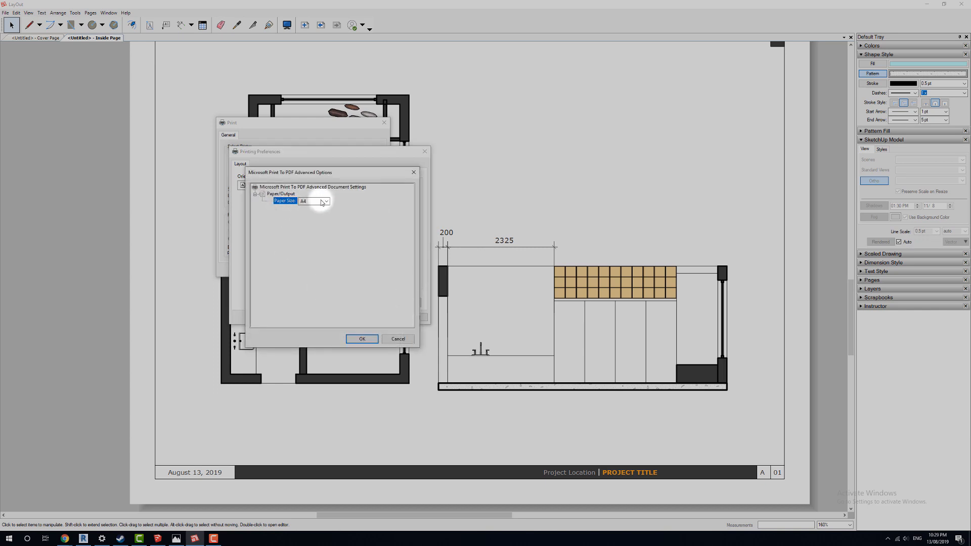
left_click(326, 201)
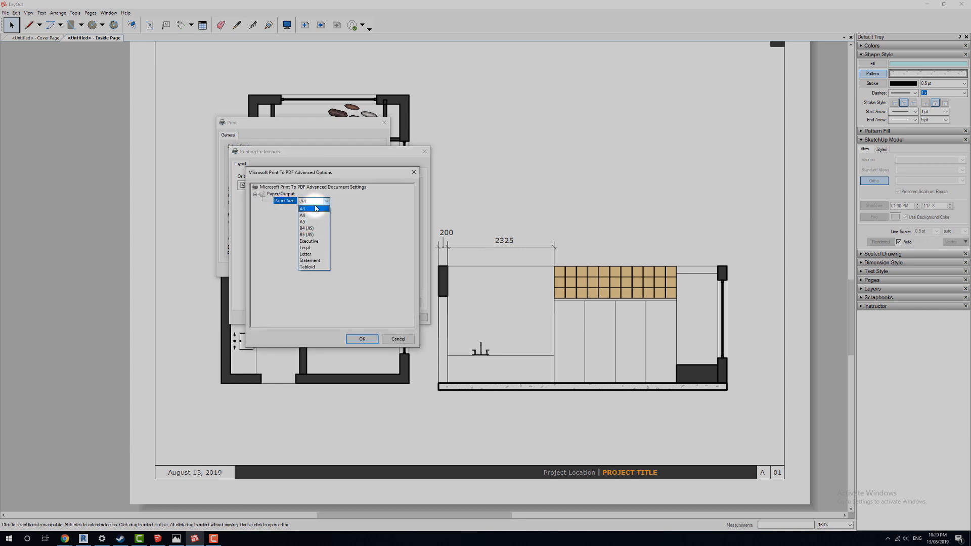
left_click(361, 338)
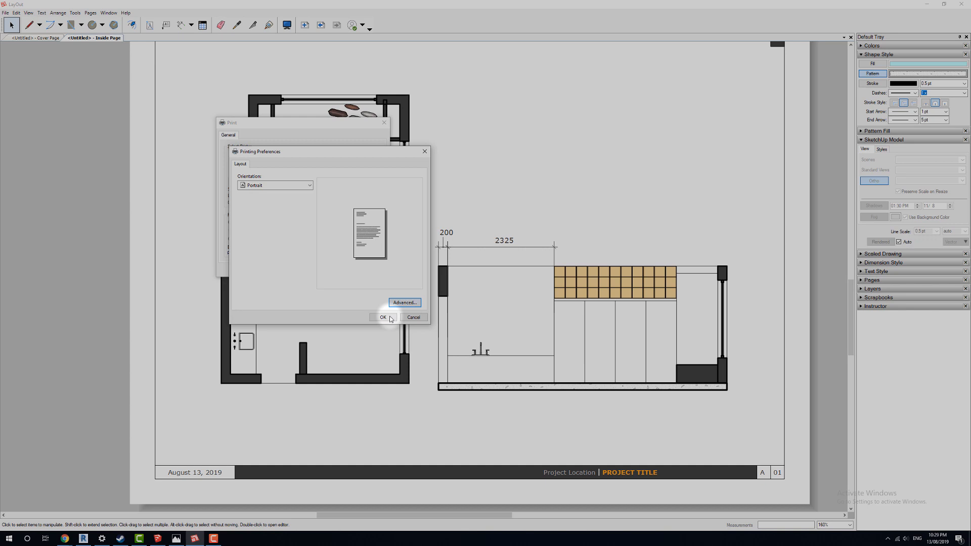
left_click(382, 316)
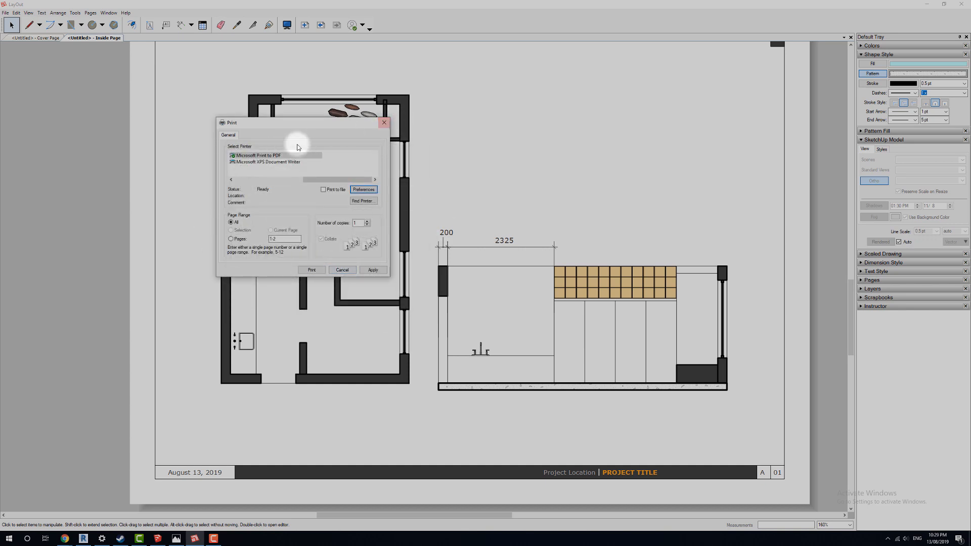
left_click(266, 156)
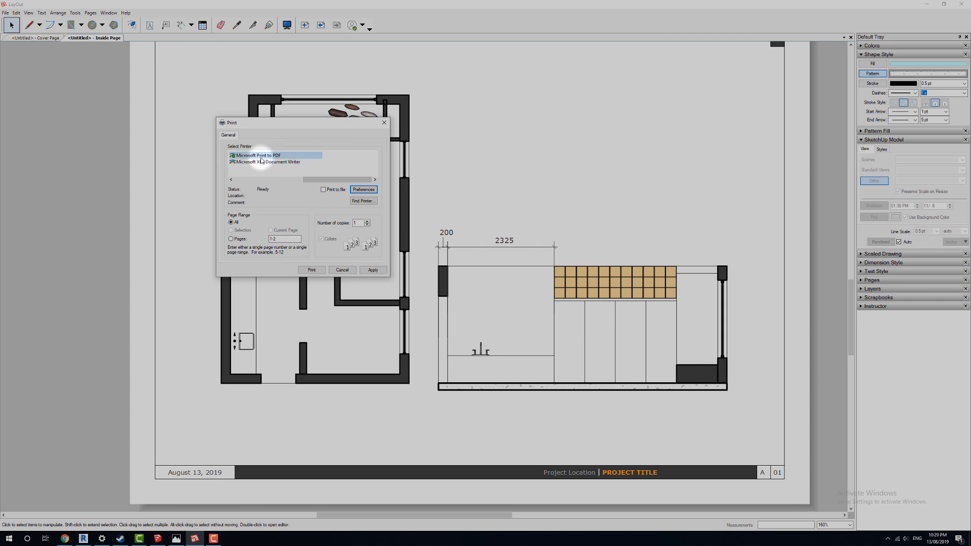
- Print to Microsoft Print to PDF, browse to Desktop, then cancel without saving
left_click(267, 162)
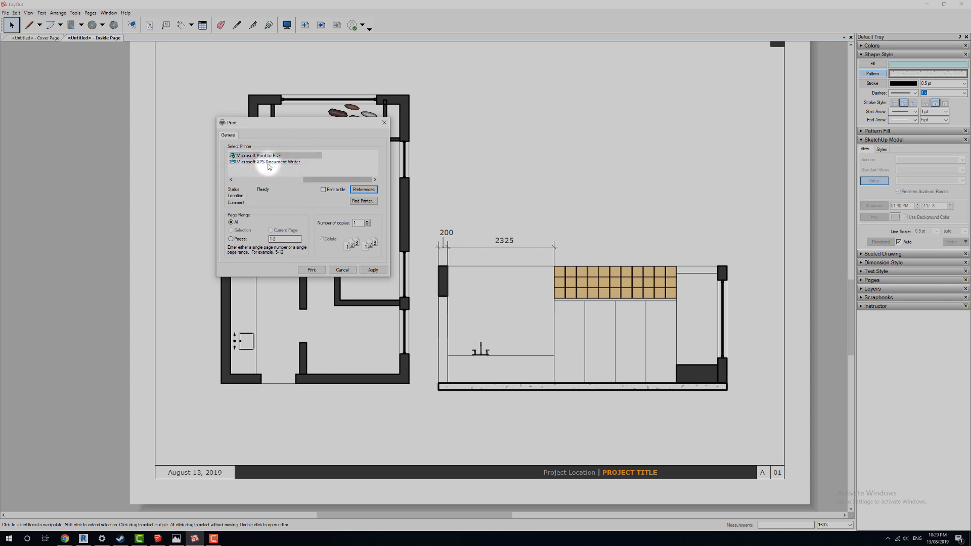
left_click(341, 269)
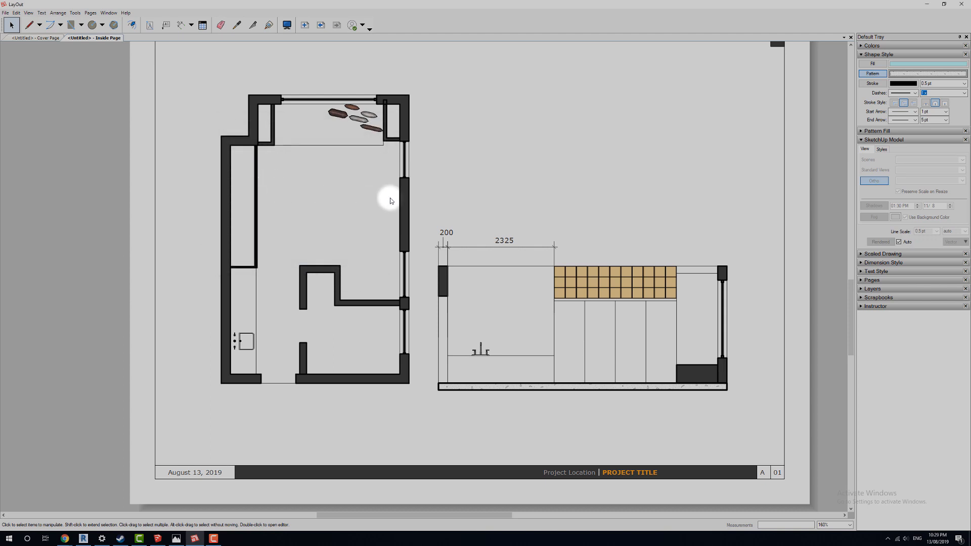
mouse_move(26, 12)
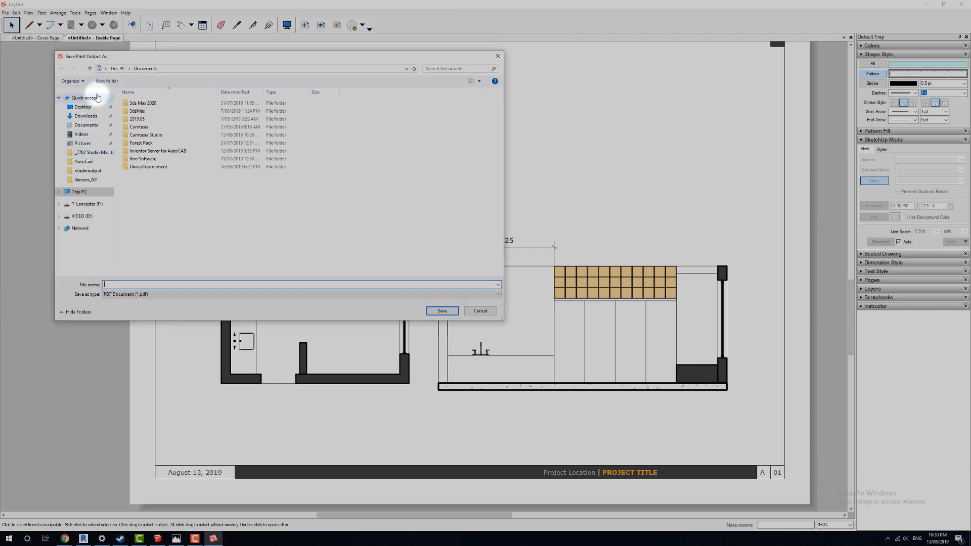
left_click(497, 295)
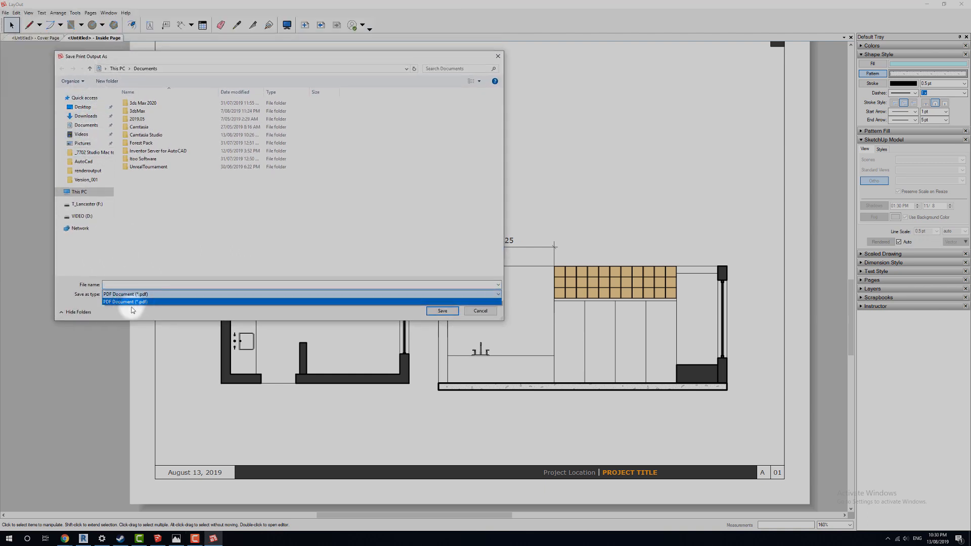
left_click(125, 301)
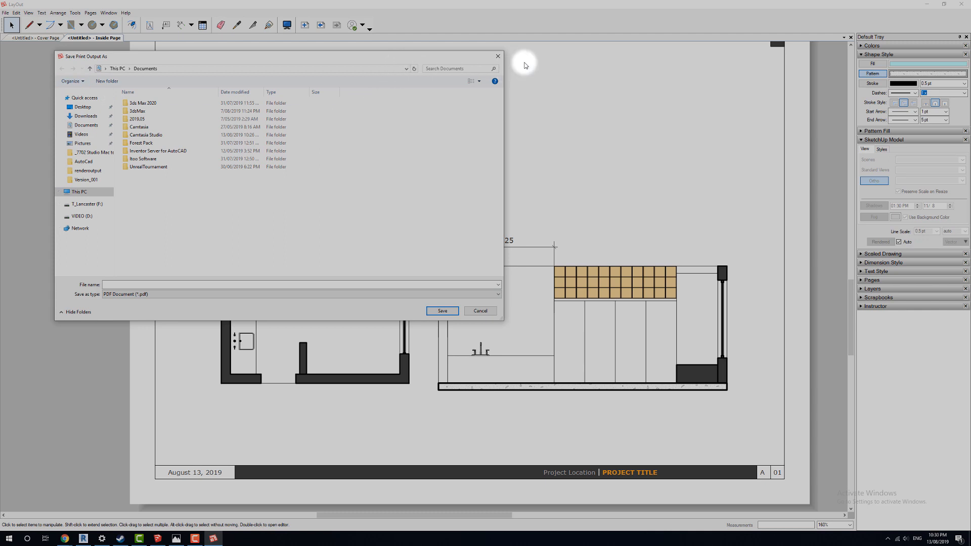
left_click(83, 107)
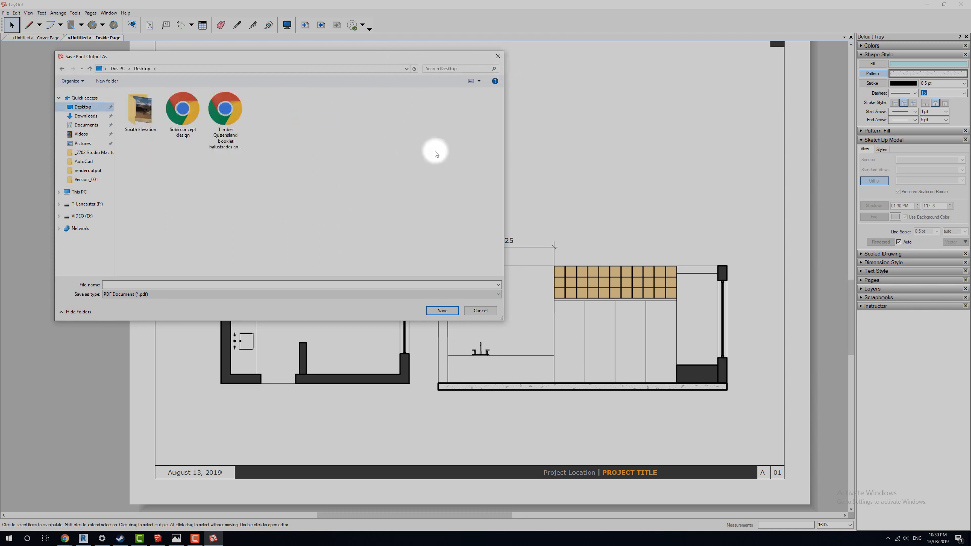
mouse_move(496, 56)
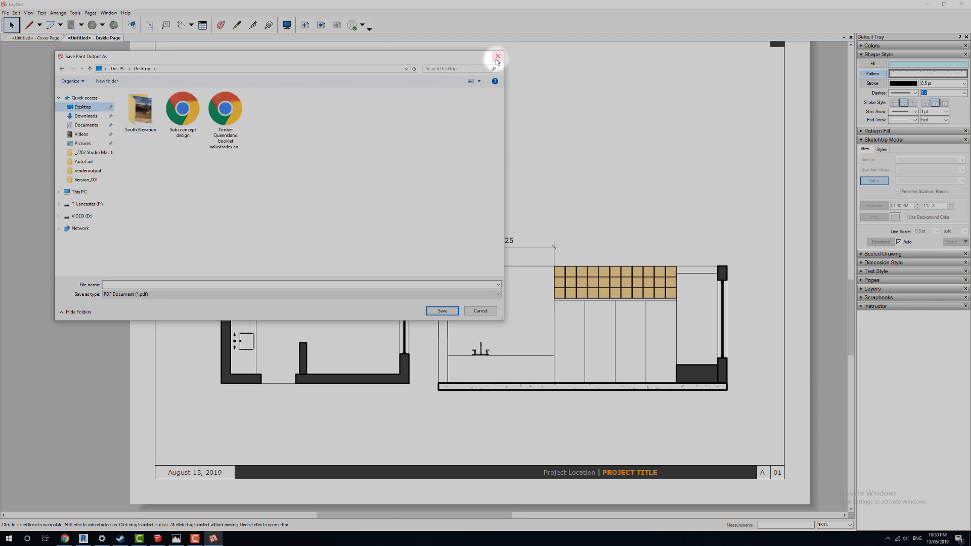
left_click(496, 56)
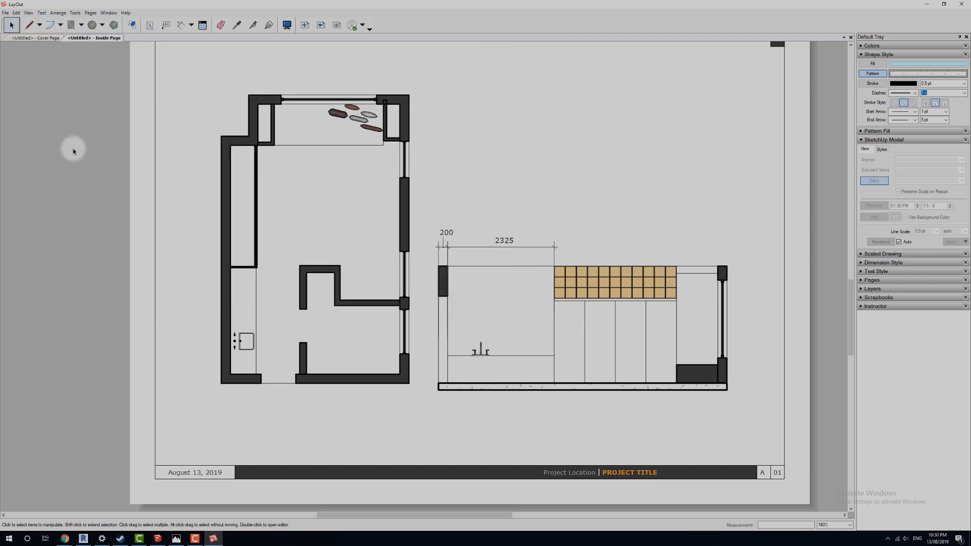
scroll("down", 3)
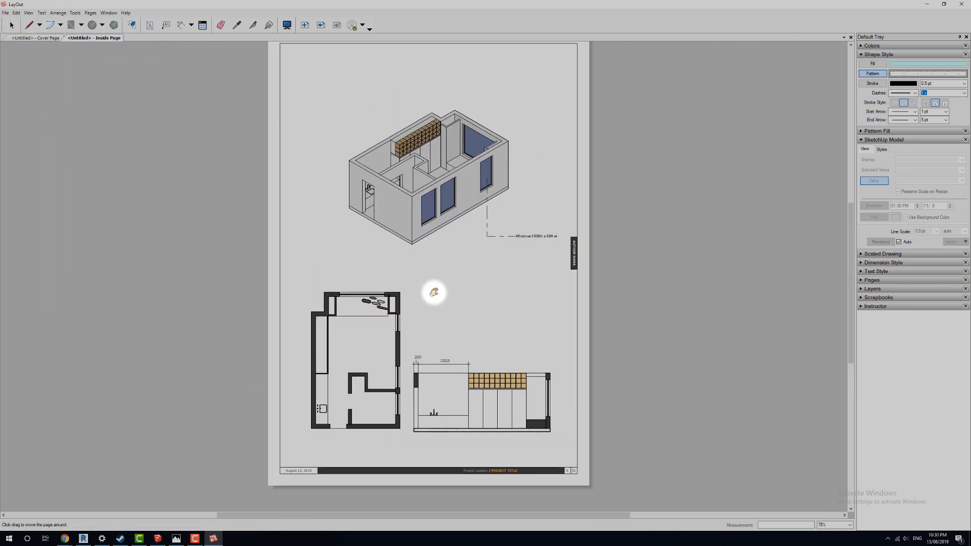